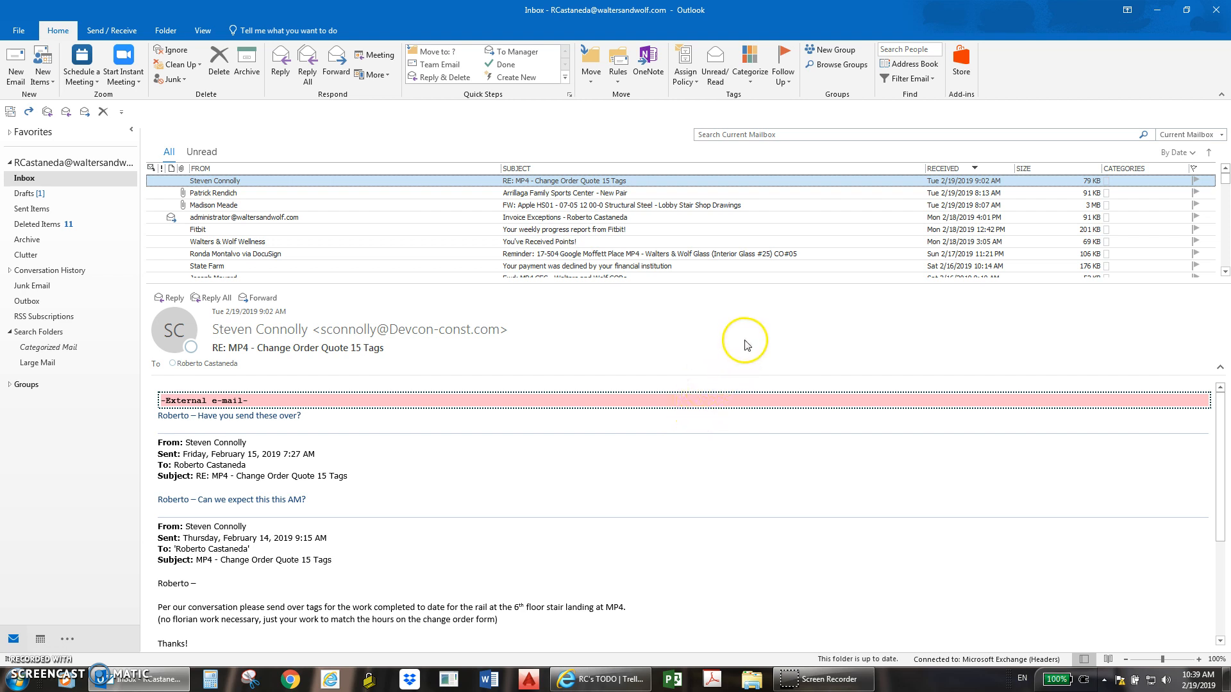
{"action": "mouse_move", "coordinate": [746, 344]}
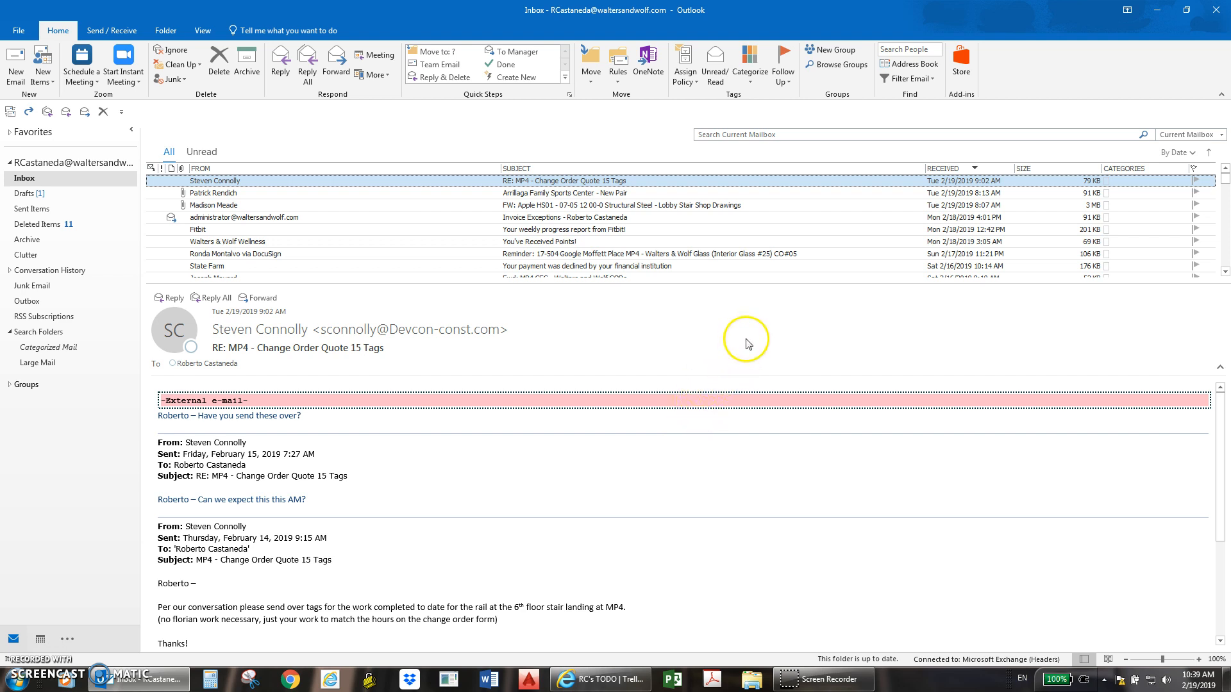
{"action": "mouse_move", "coordinate": [702, 308]}
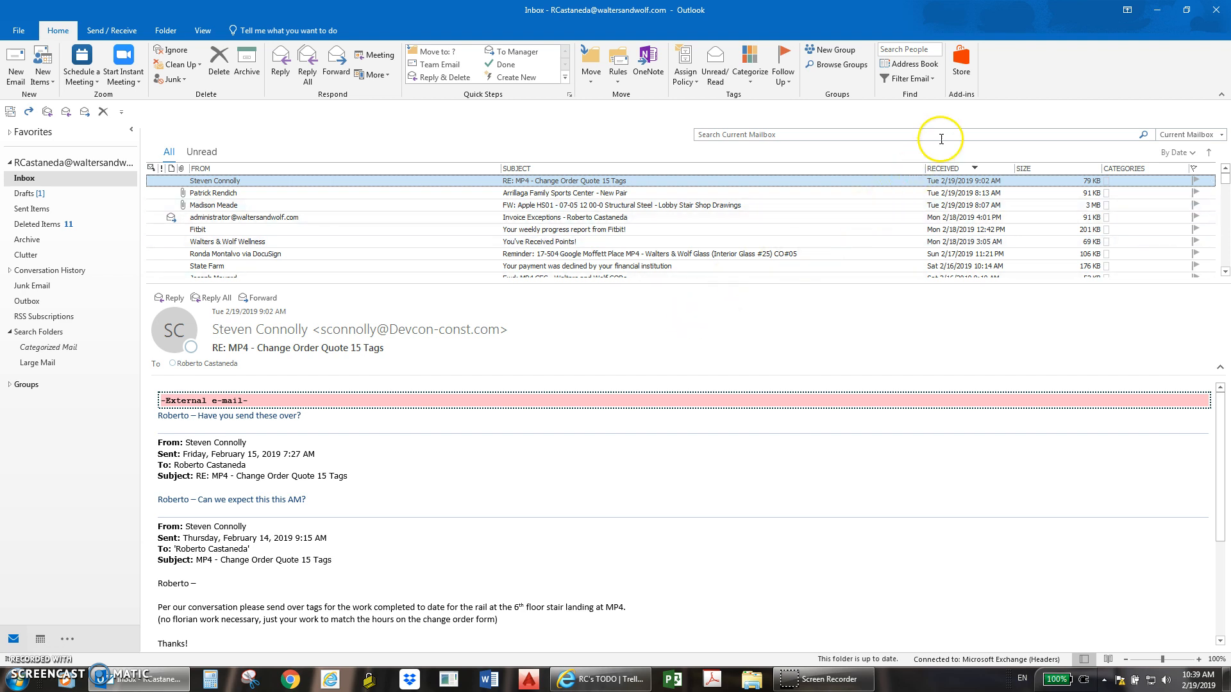
{"action": "mouse_move", "coordinate": [961, 64]}
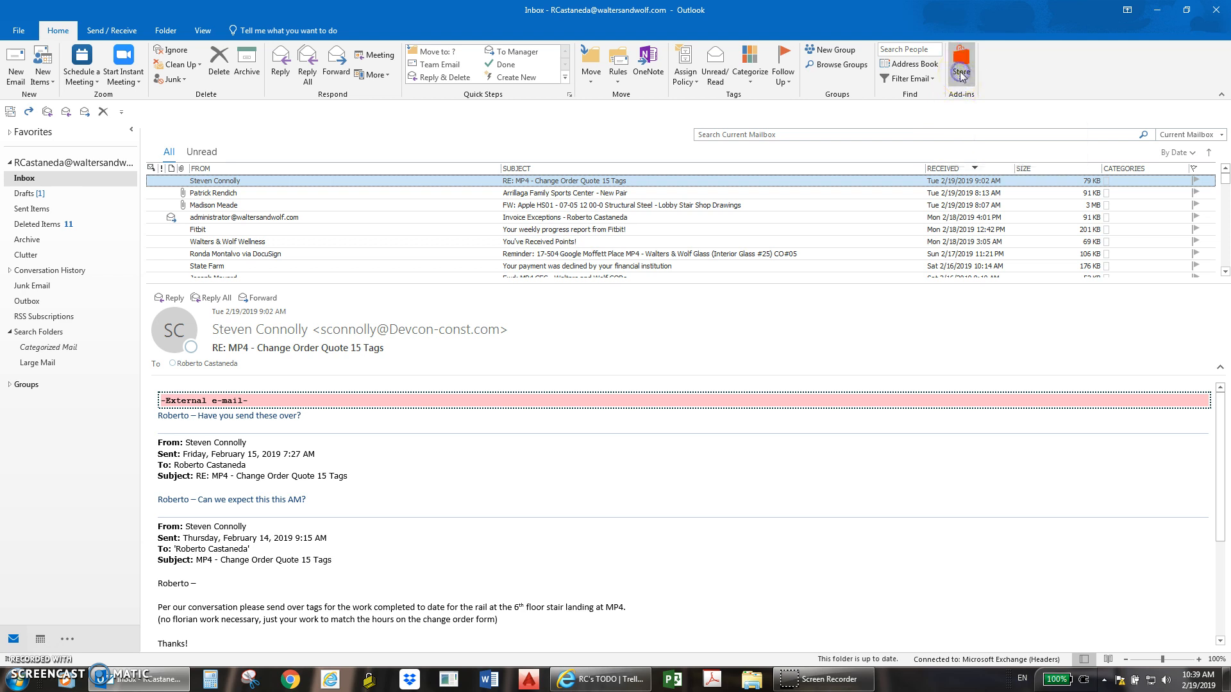
Find 'trello' in the Outlook add-ins store, add the Trello add-in, then close the store
{"action": "left_click", "coordinate": [961, 63]}
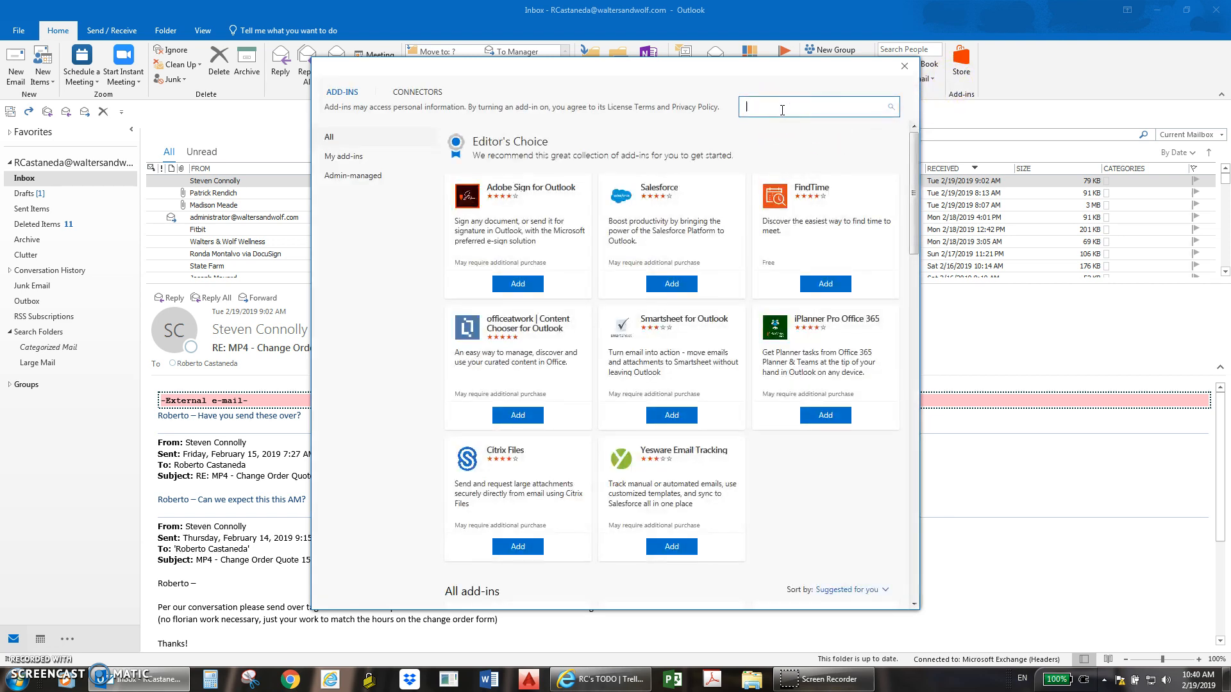
{"action": "type", "text": "trello"}
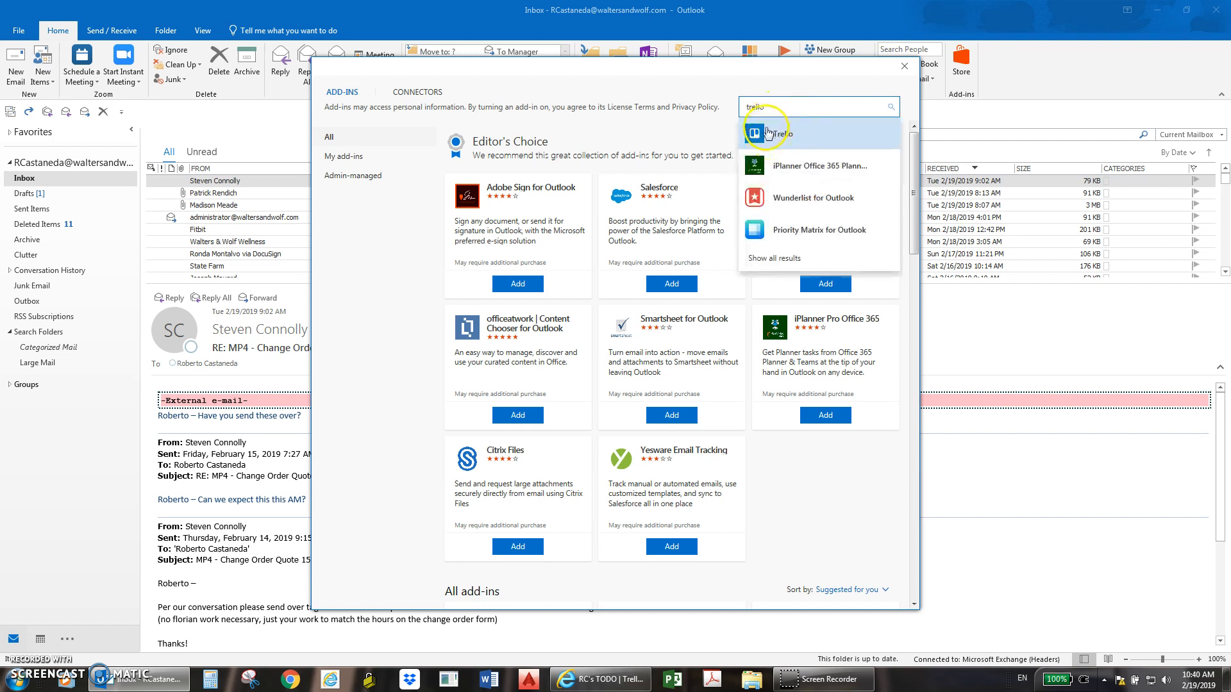
{"action": "left_click", "coordinate": [776, 132]}
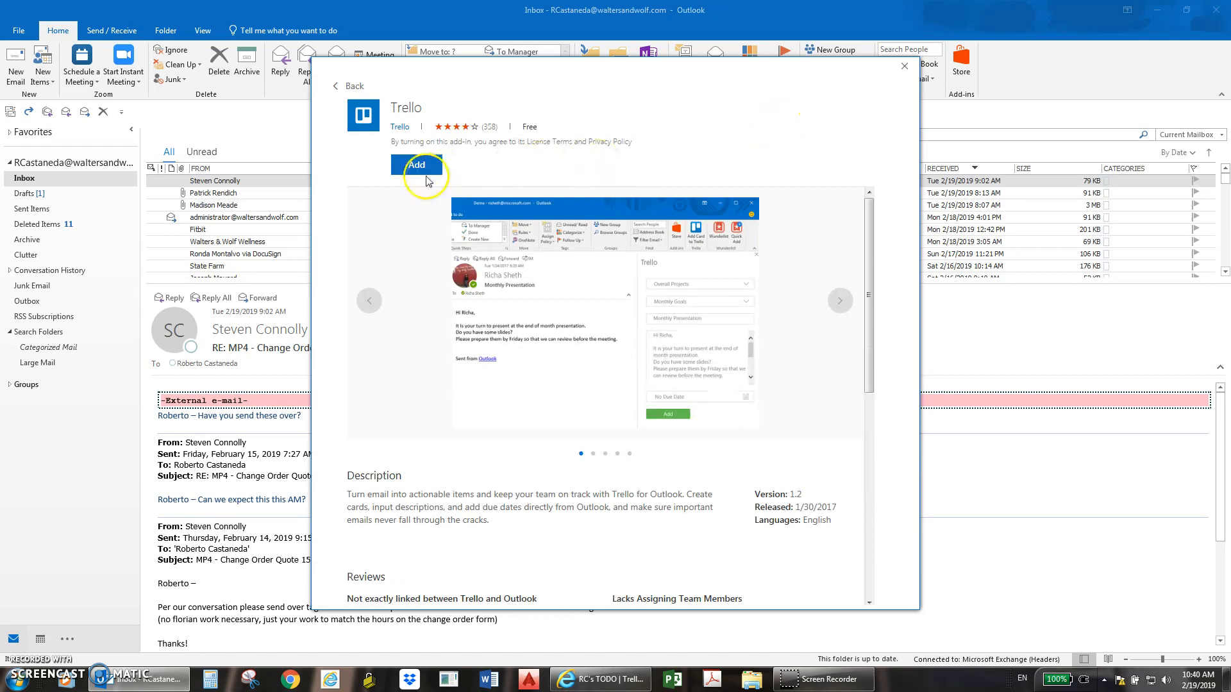
{"action": "left_click", "coordinate": [416, 165]}
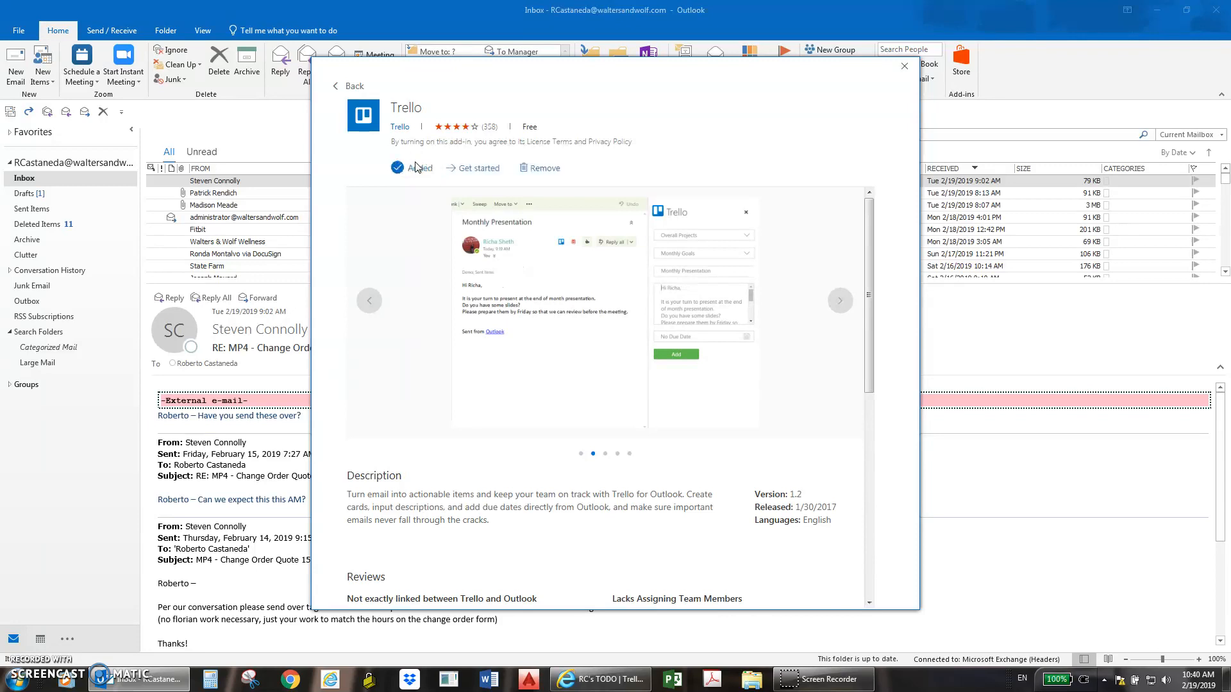
{"action": "mouse_move", "coordinate": [480, 168]}
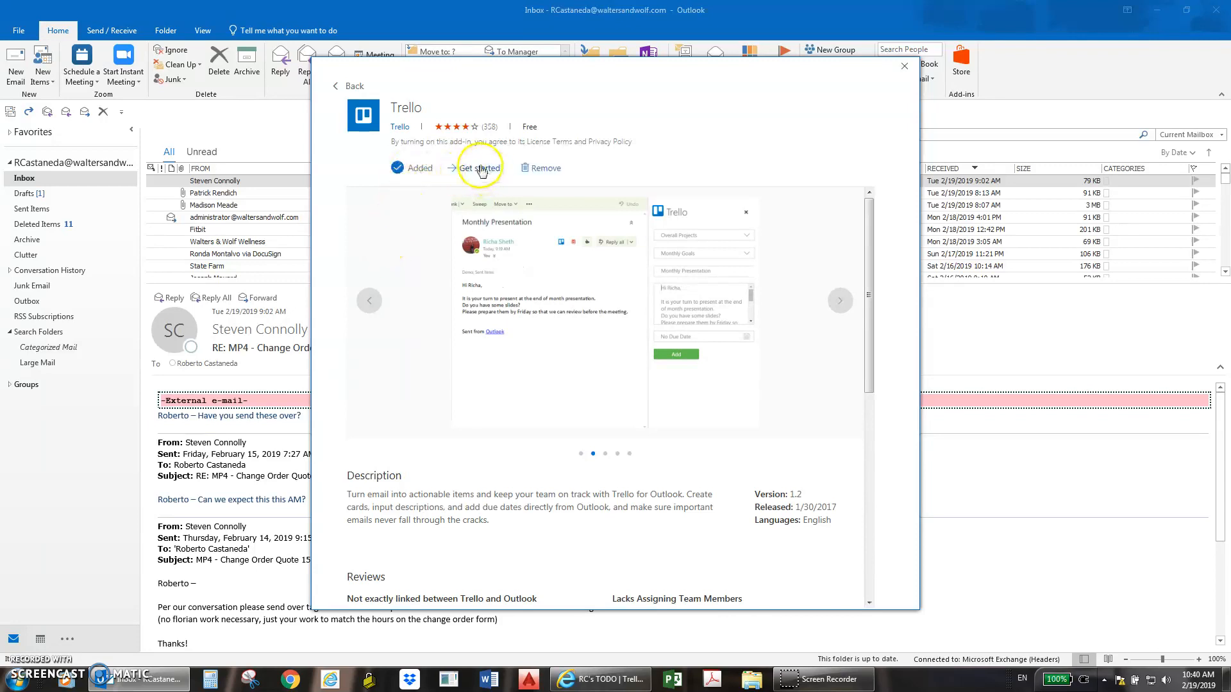
{"action": "left_click", "coordinate": [839, 300]}
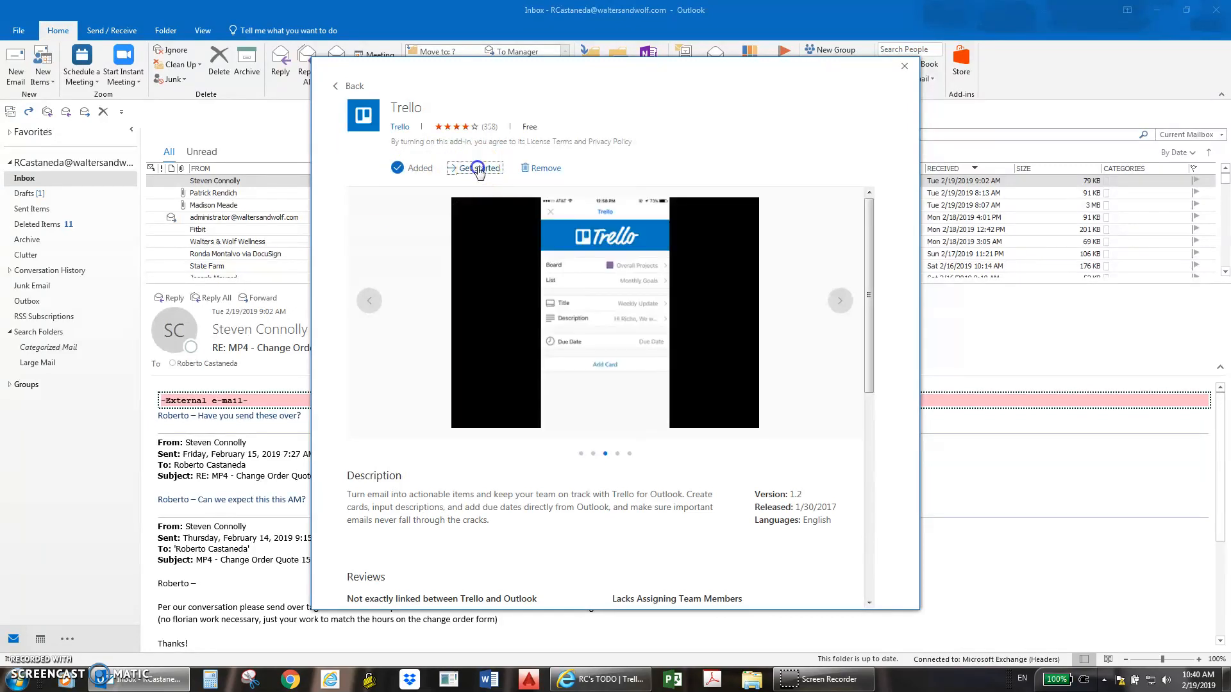
{"action": "left_click", "coordinate": [475, 168]}
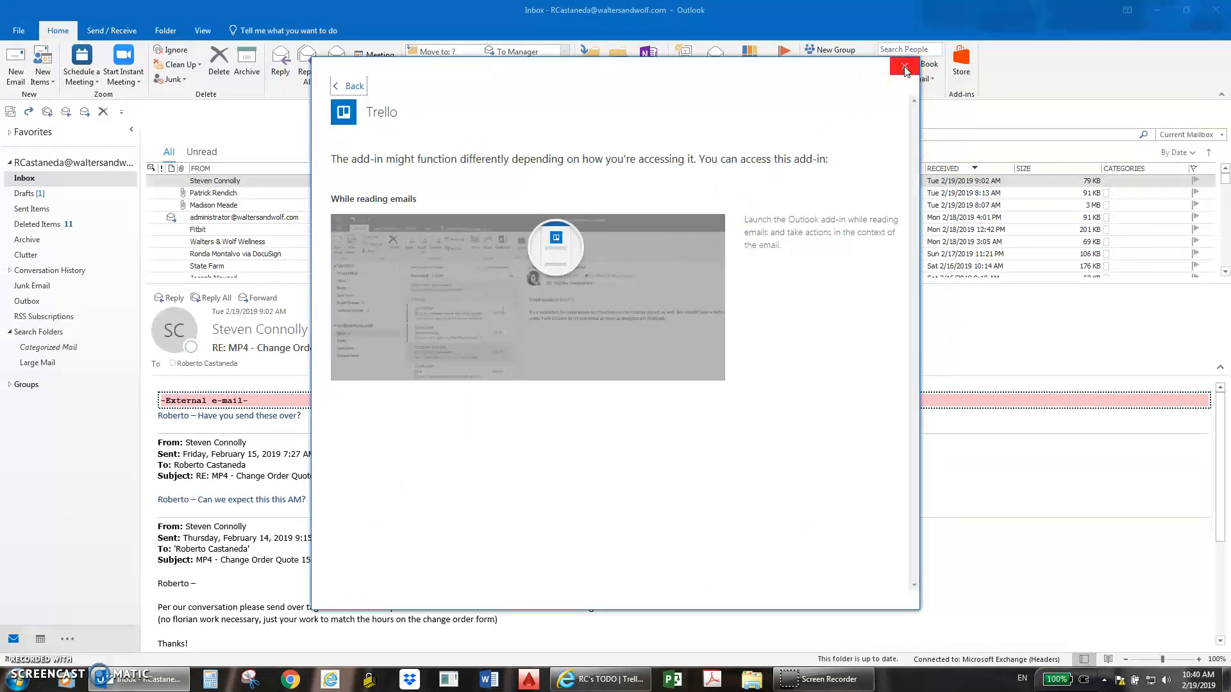
{"action": "left_click", "coordinate": [903, 67]}
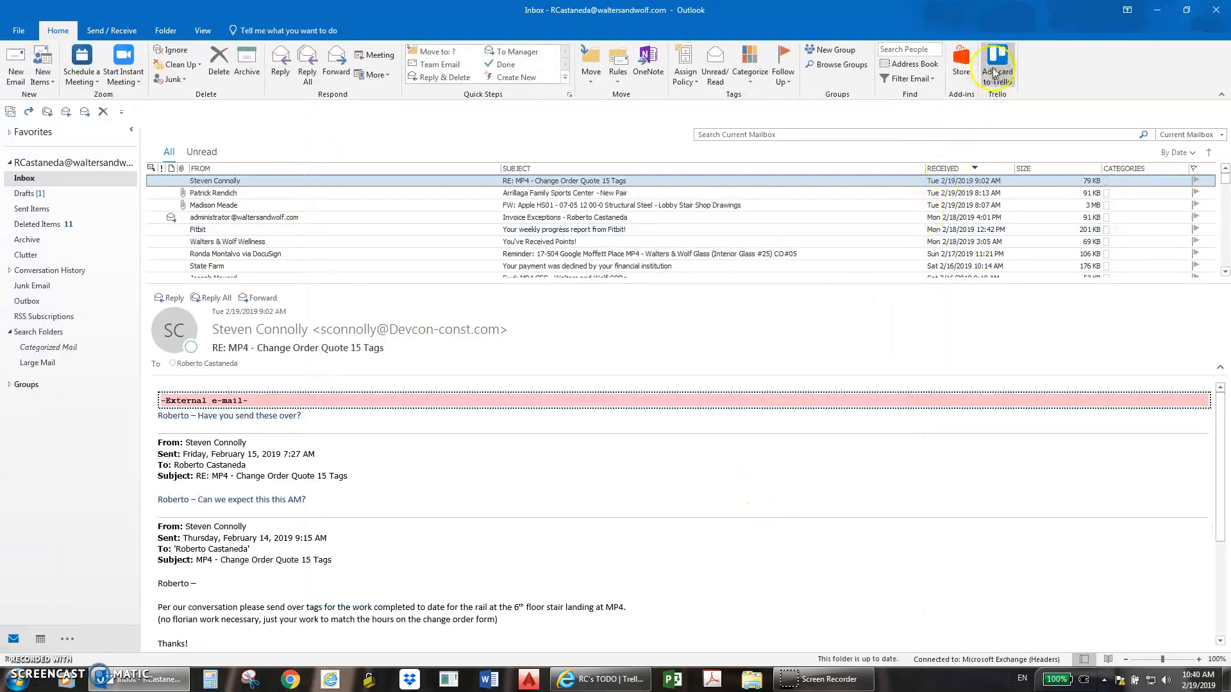
{"action": "mouse_move", "coordinate": [996, 66]}
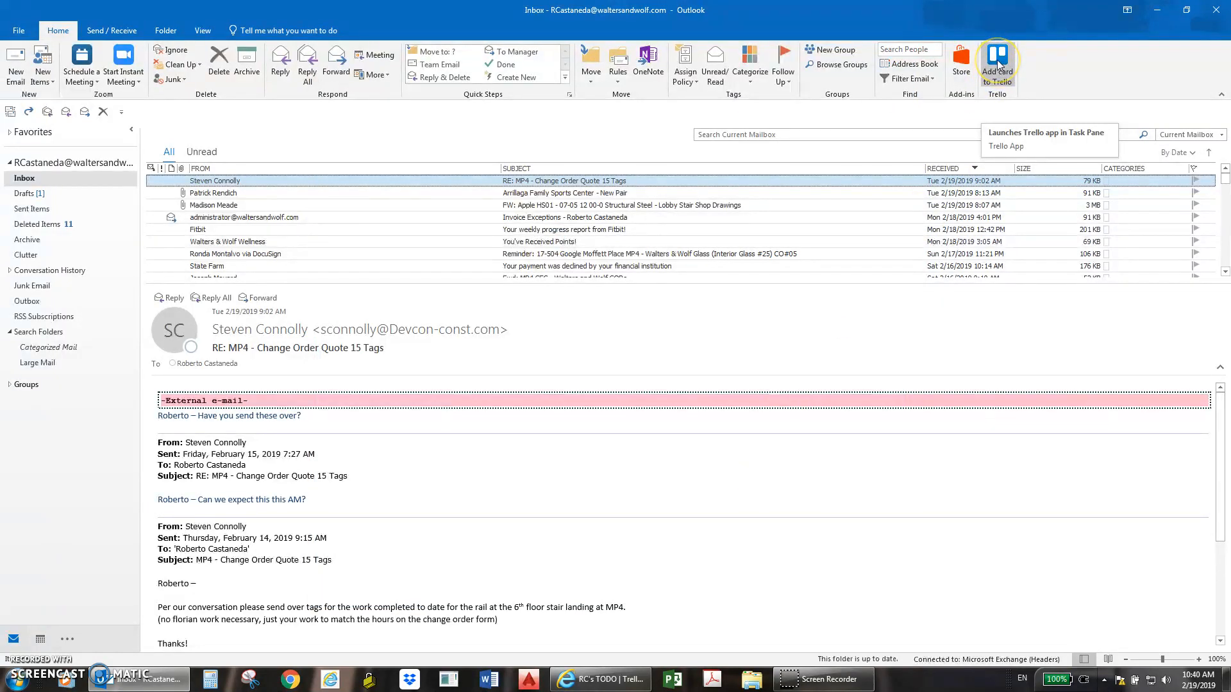
{"action": "mouse_move", "coordinate": [1013, 64]}
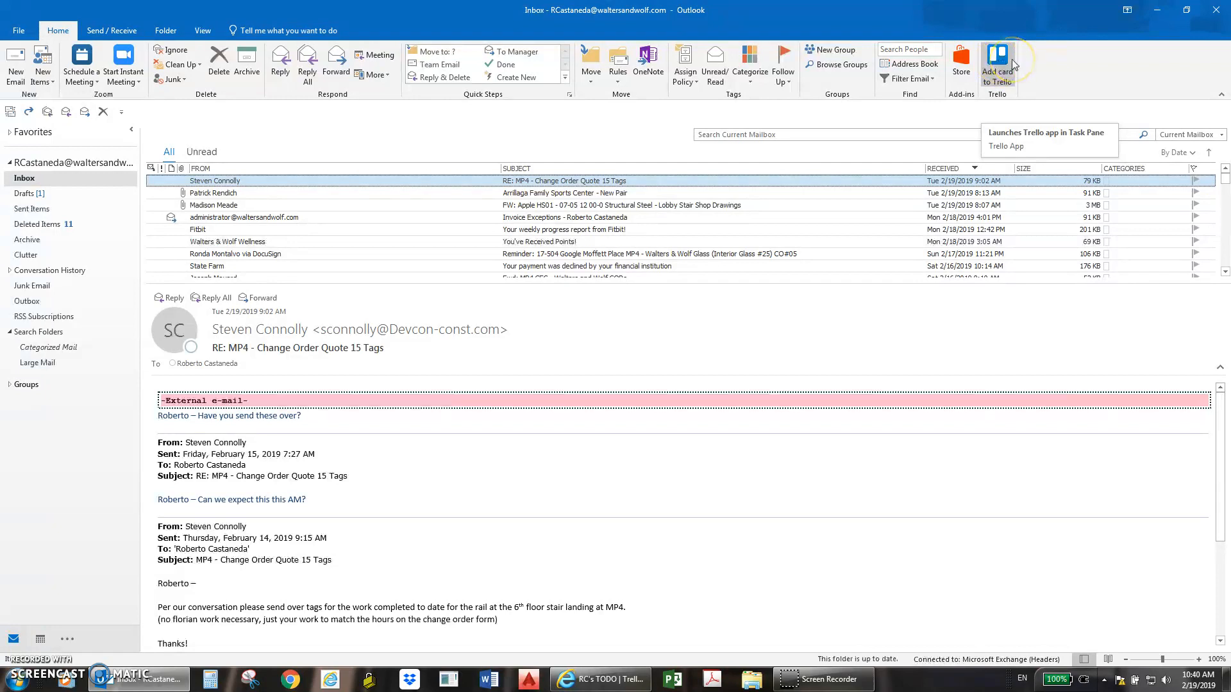
{"action": "mouse_move", "coordinate": [1045, 78]}
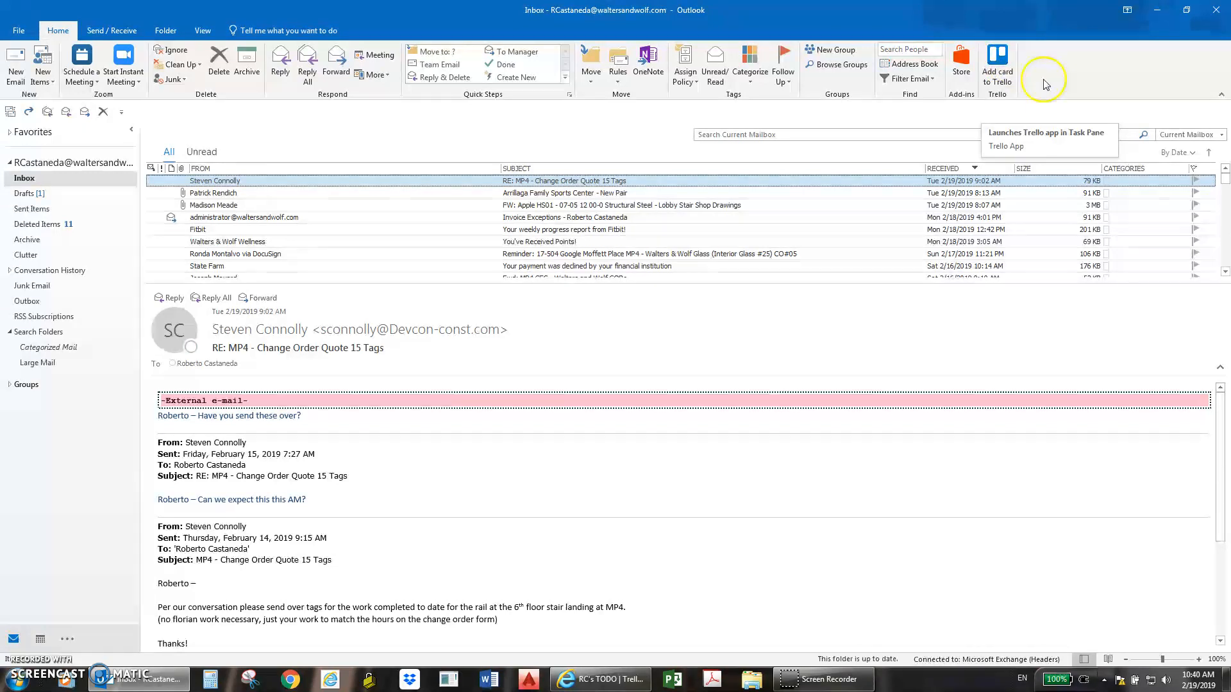
{"action": "mouse_move", "coordinate": [1036, 74]}
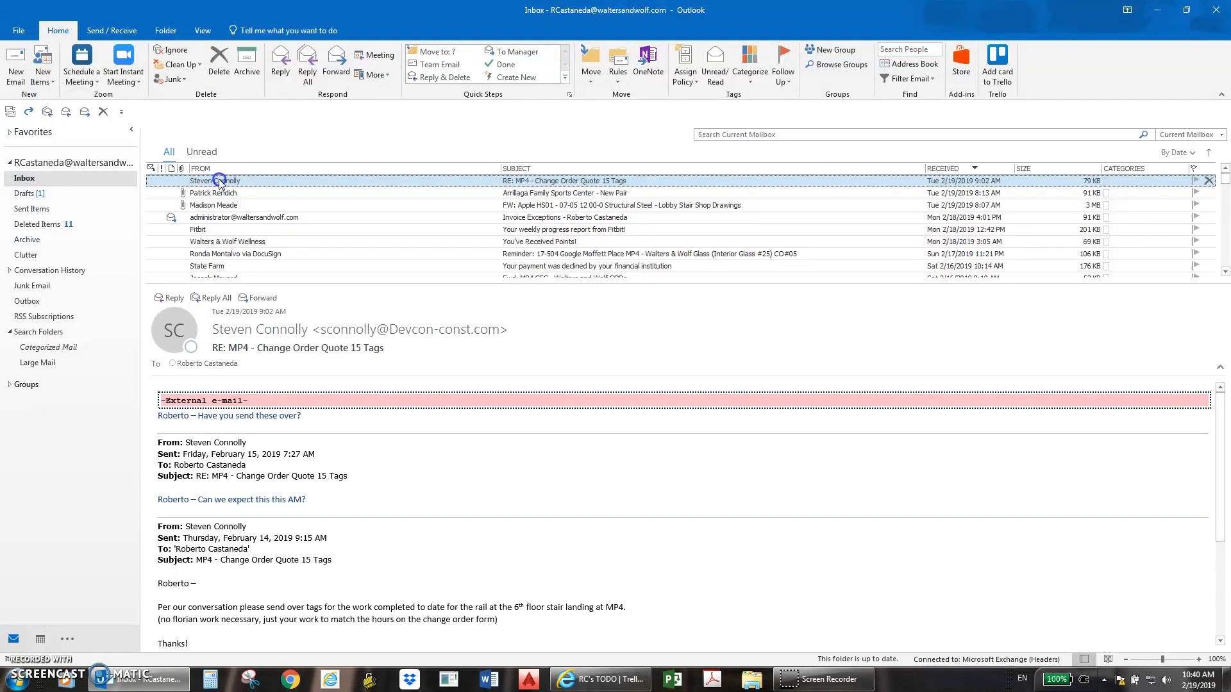
{"action": "mouse_move", "coordinate": [997, 62]}
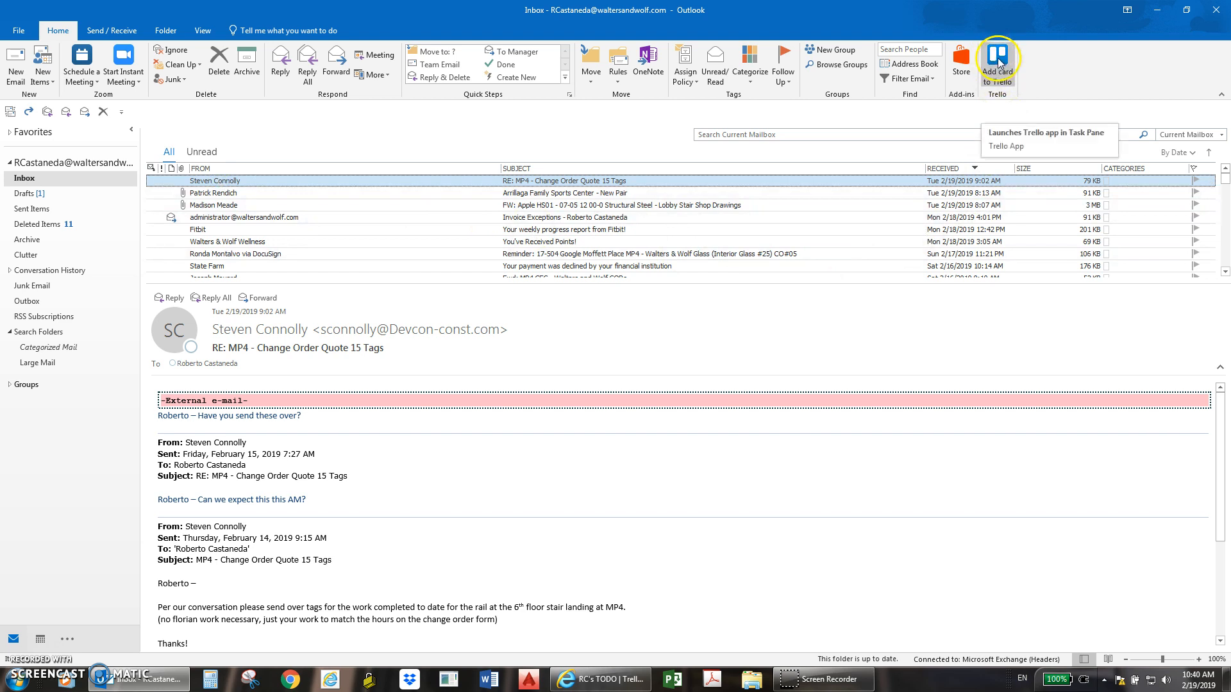
Launch Add card to Trello for the MP4 - Change Order Quote 15 Tags email
{"action": "left_click", "coordinate": [997, 66]}
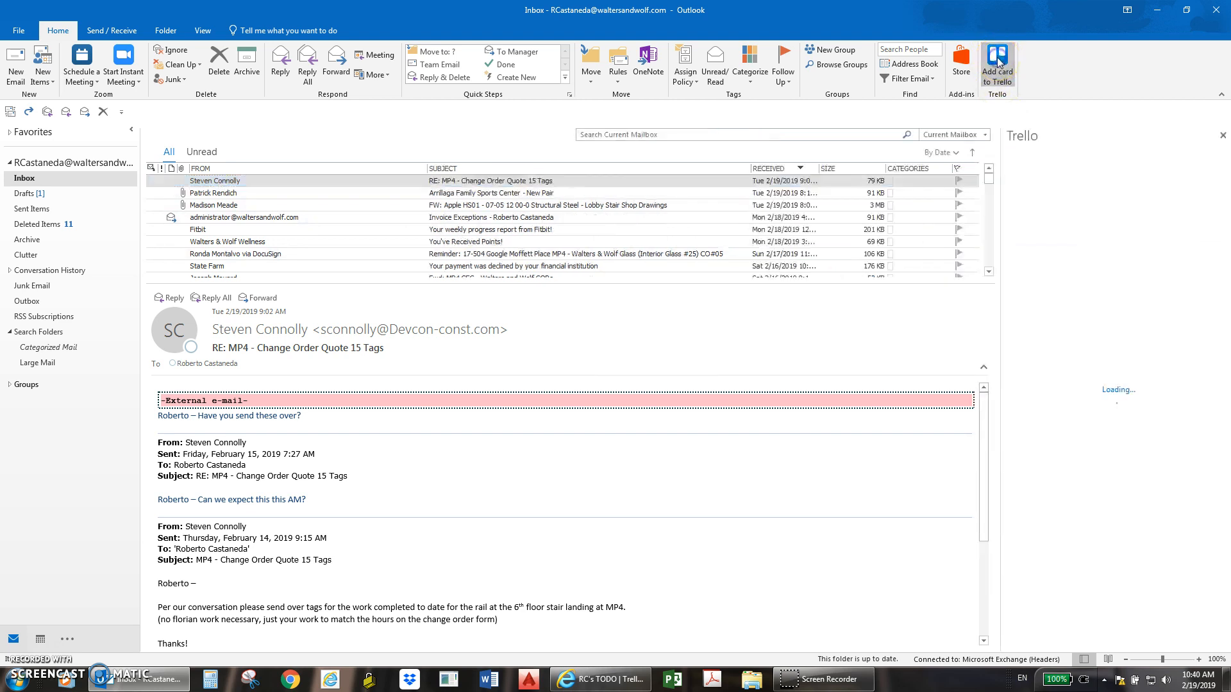
Pick board RC's TODO and list RC's TO DO, include email attachments, and add the card
{"action": "left_click", "coordinate": [997, 64]}
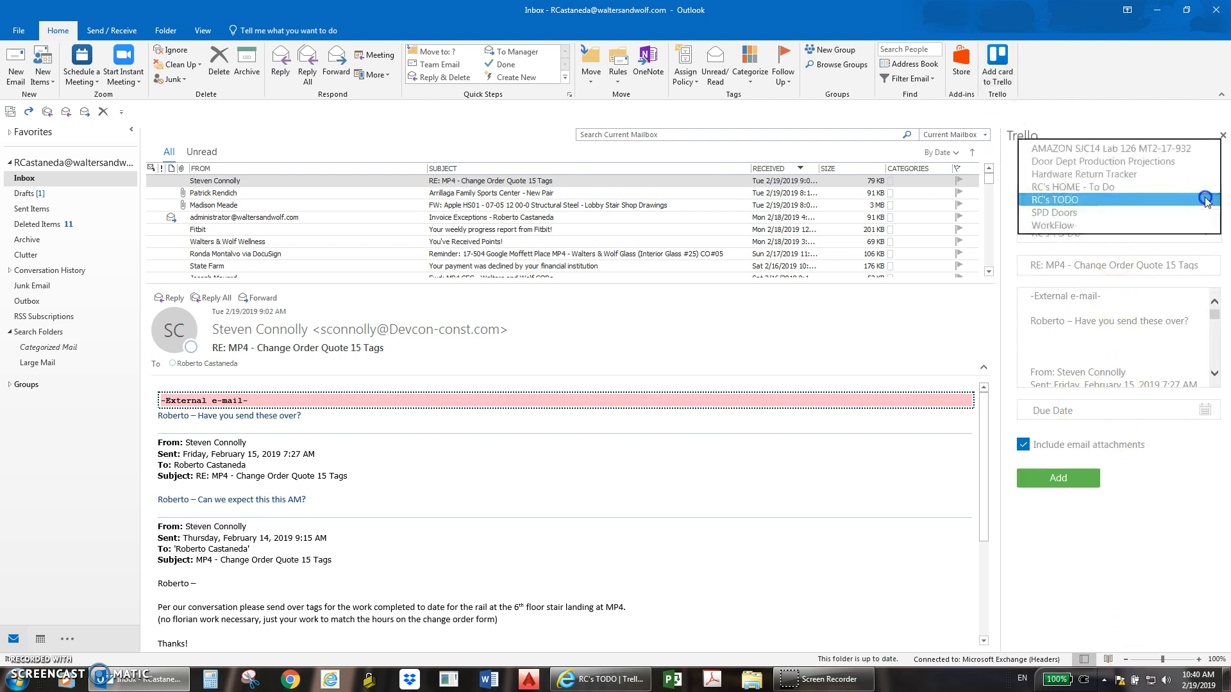
{"action": "left_click", "coordinate": [1054, 199]}
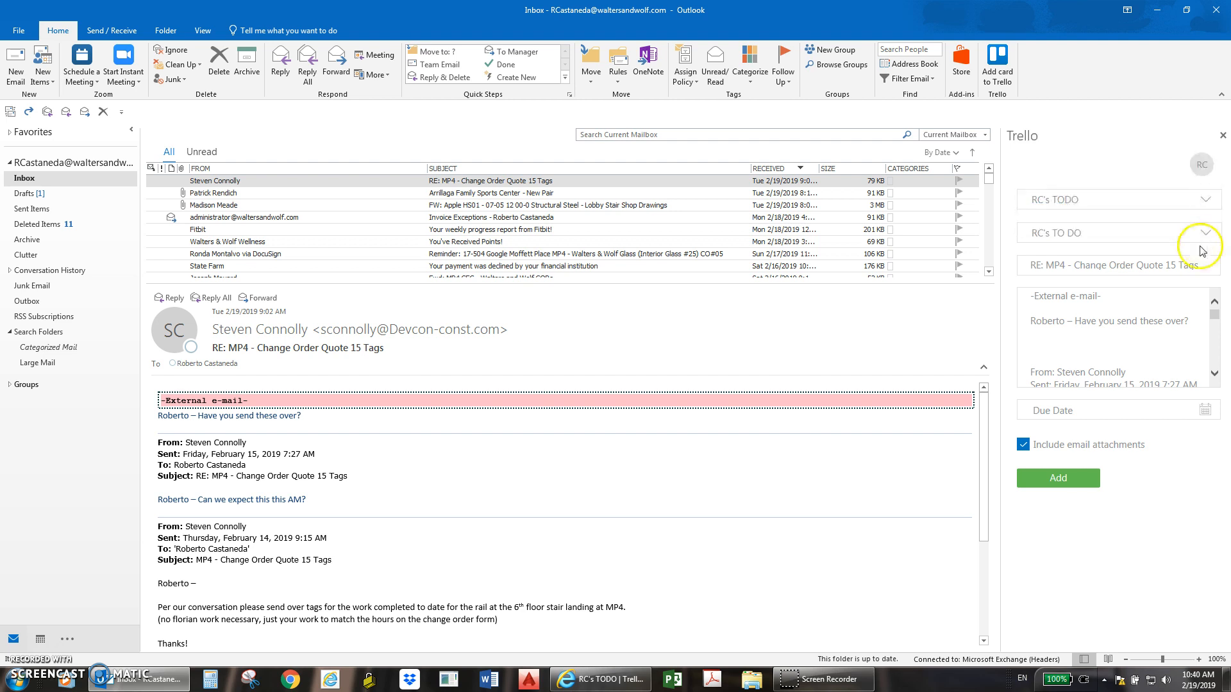
{"action": "left_click", "coordinate": [1207, 232]}
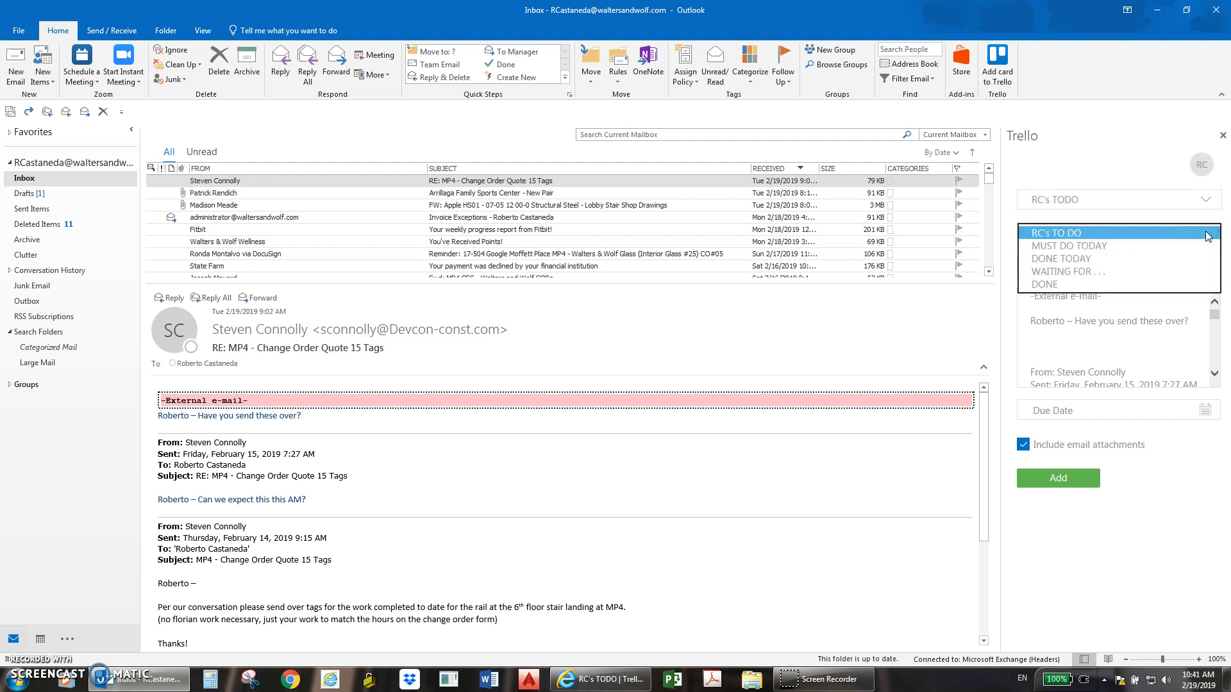
{"action": "left_click", "coordinate": [1056, 232]}
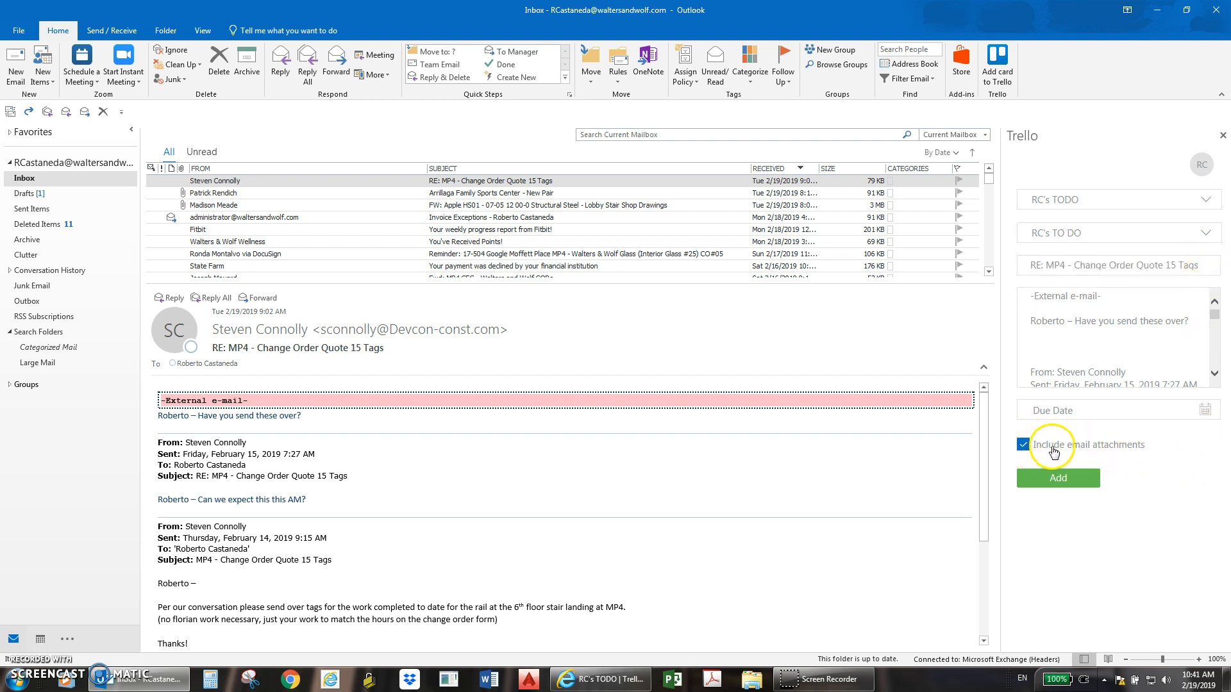
{"action": "left_click", "coordinate": [1023, 444]}
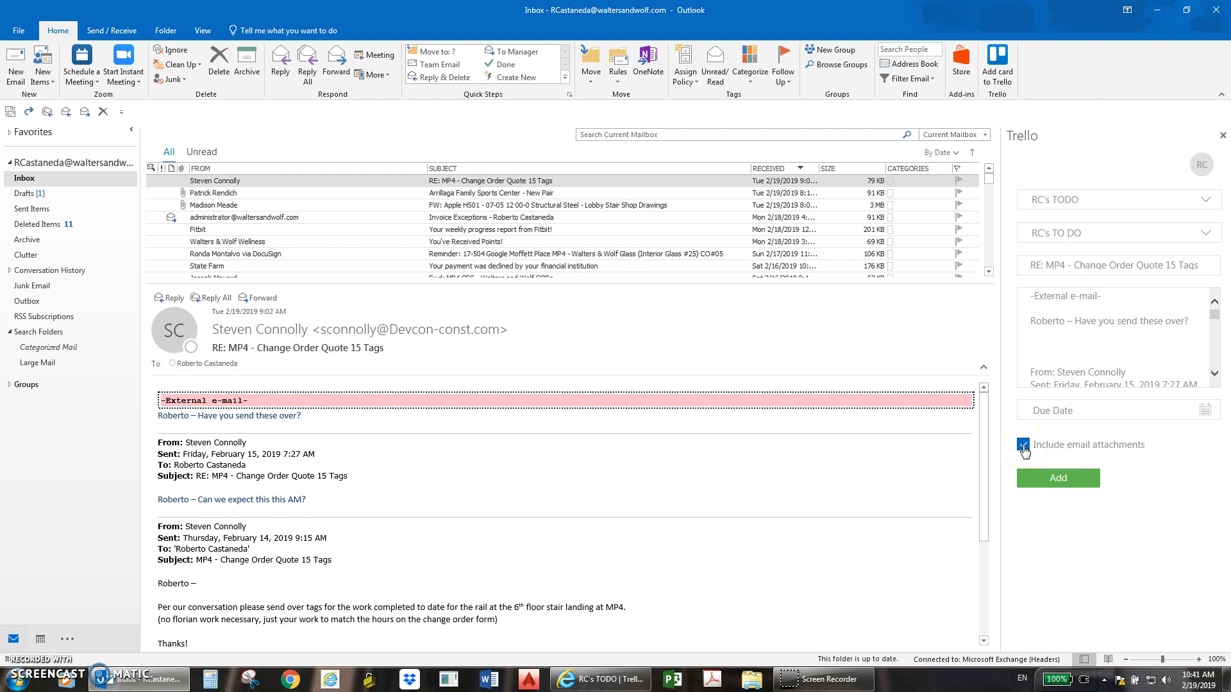
{"action": "mouse_move", "coordinate": [1139, 453]}
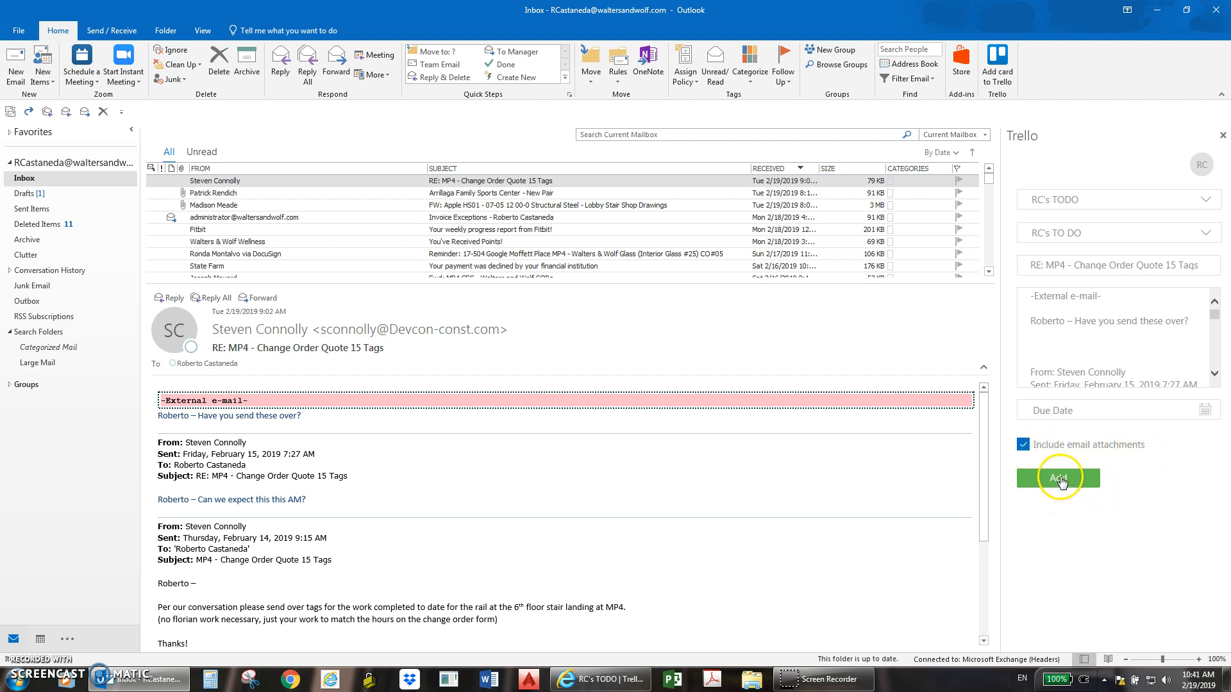
{"action": "left_click", "coordinate": [1057, 477]}
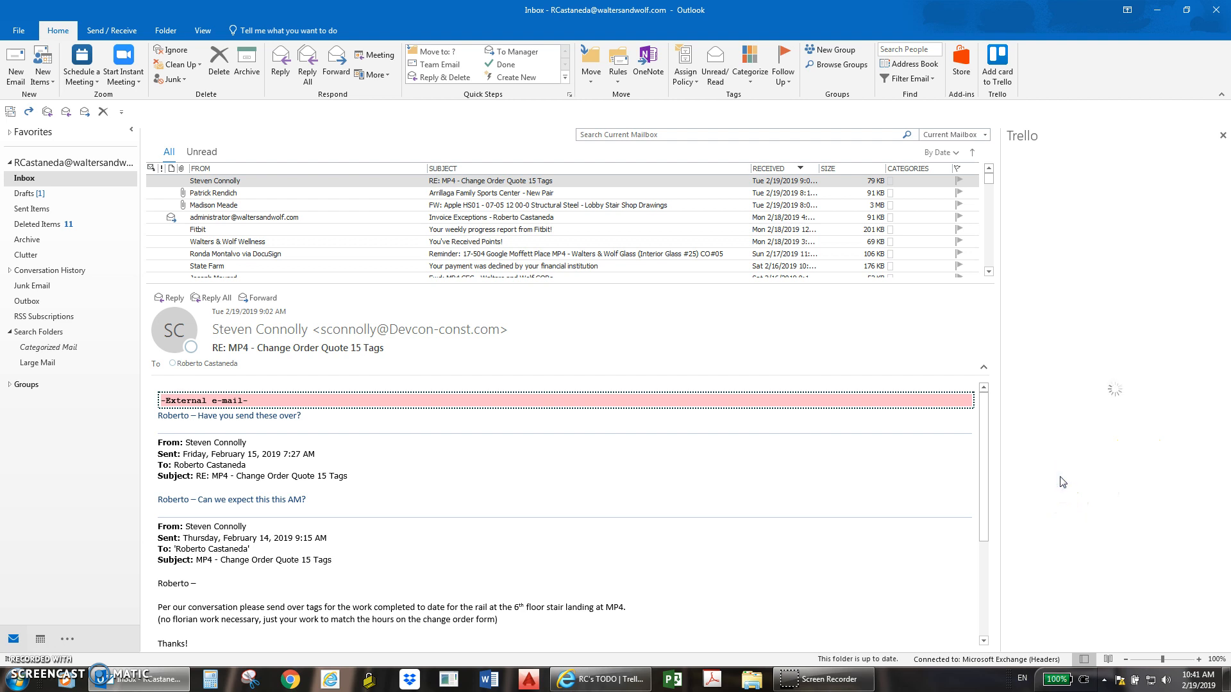
{"action": "left_click", "coordinate": [996, 64]}
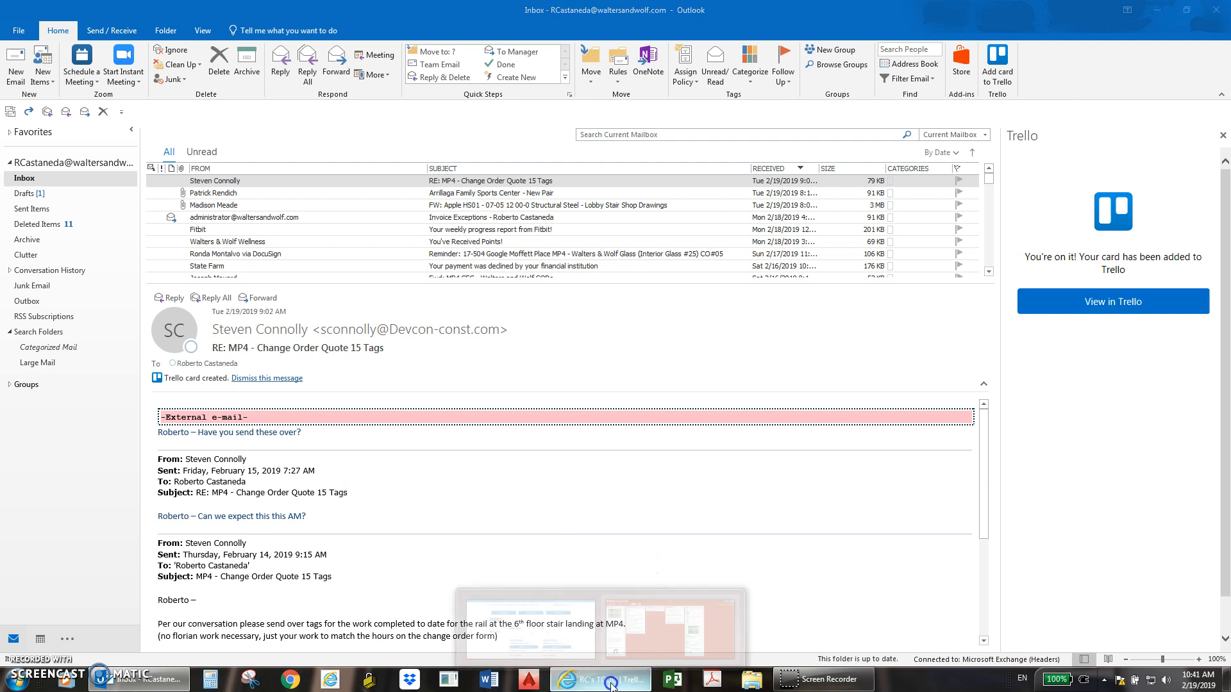
In the browser's Trello board, open the new MP4 card, review its email description, and close it
{"action": "left_click", "coordinate": [601, 679]}
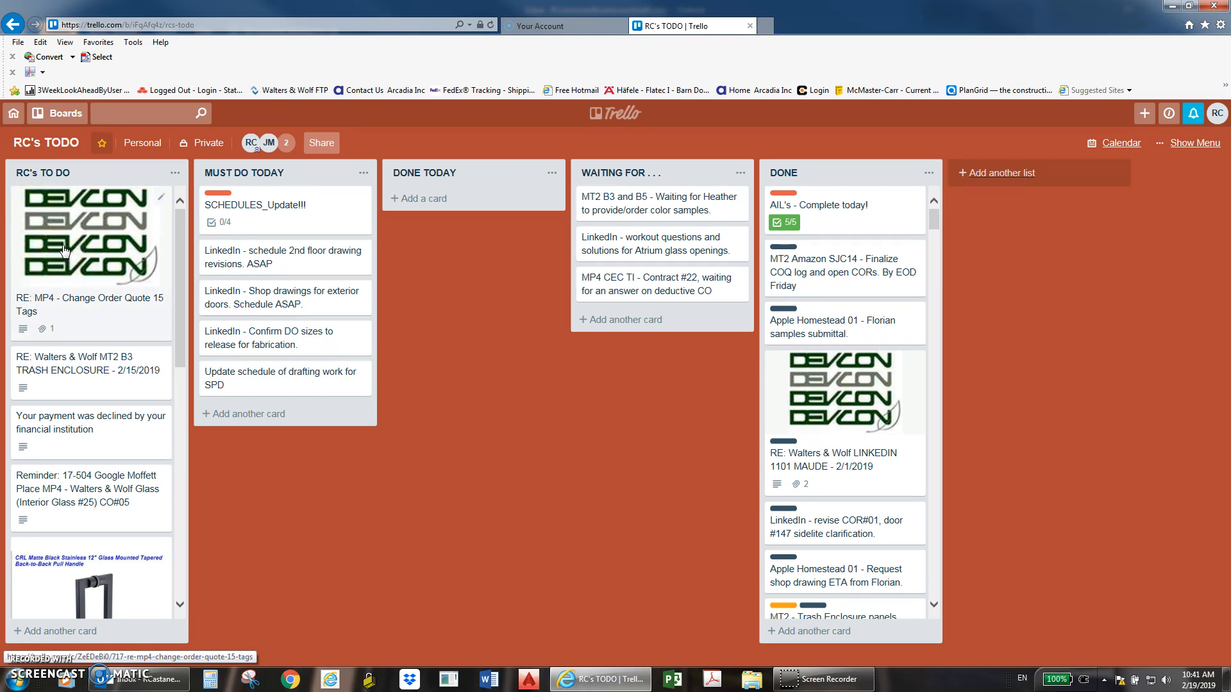
{"action": "left_click", "coordinate": [90, 236]}
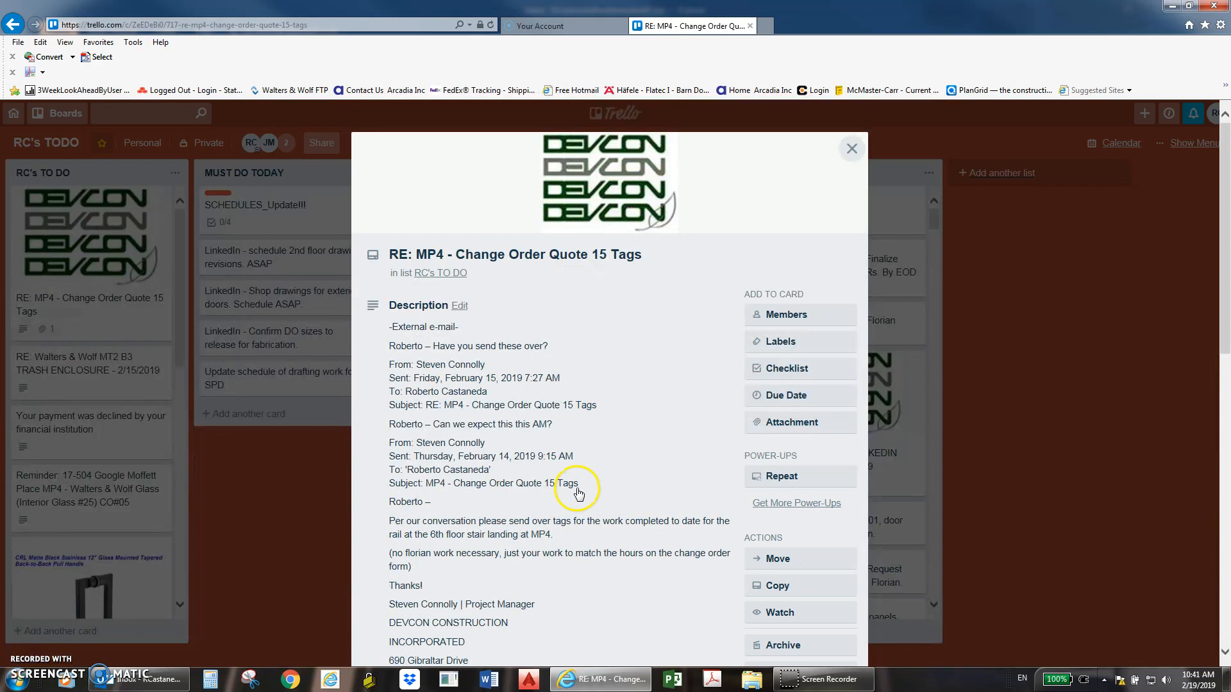
{"action": "scroll", "scroll_direction": "down", "scroll_amount": 3}
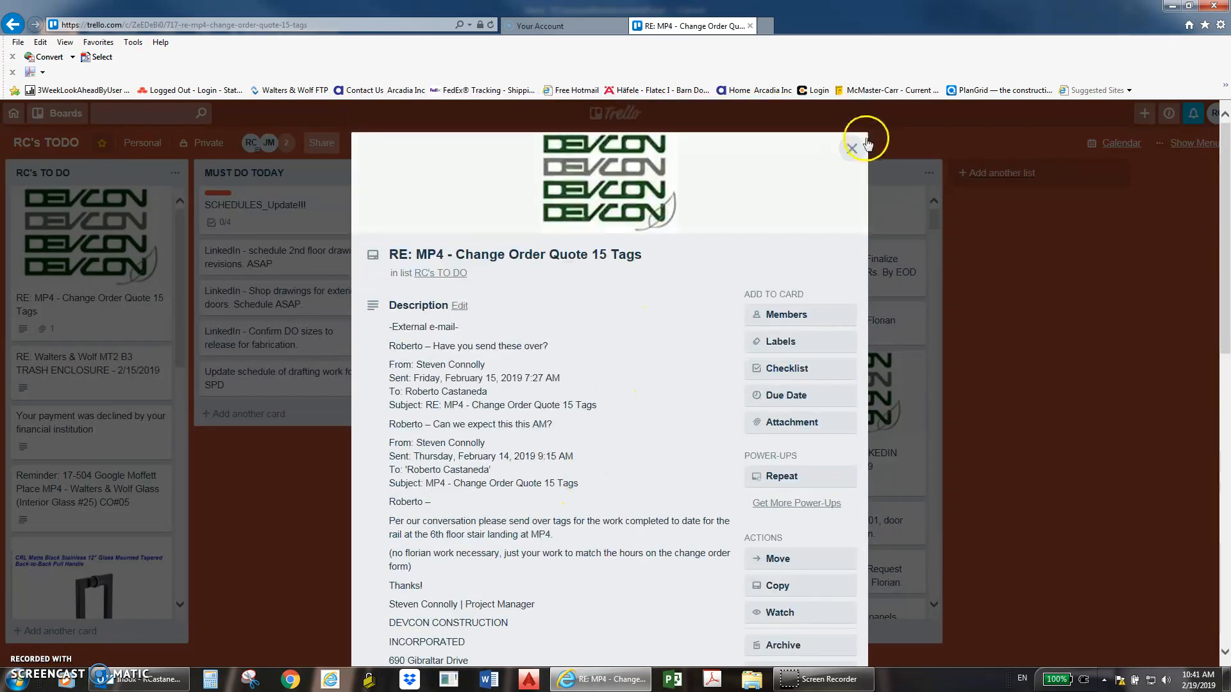
{"action": "left_click", "coordinate": [852, 148]}
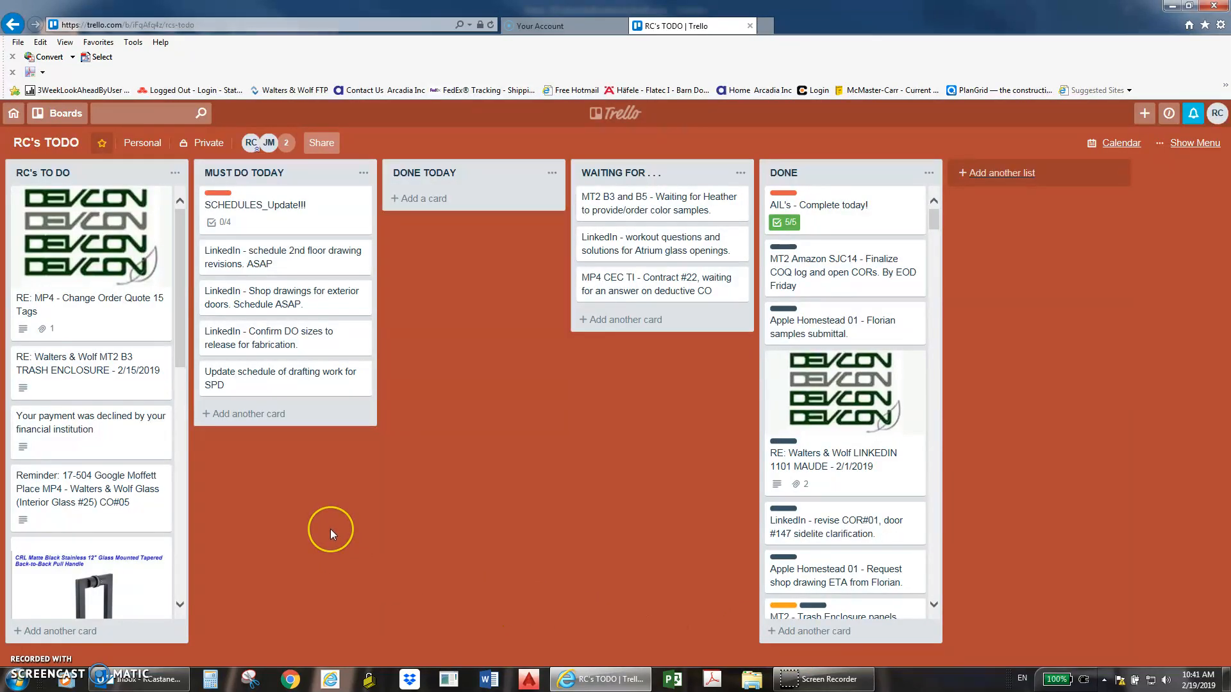